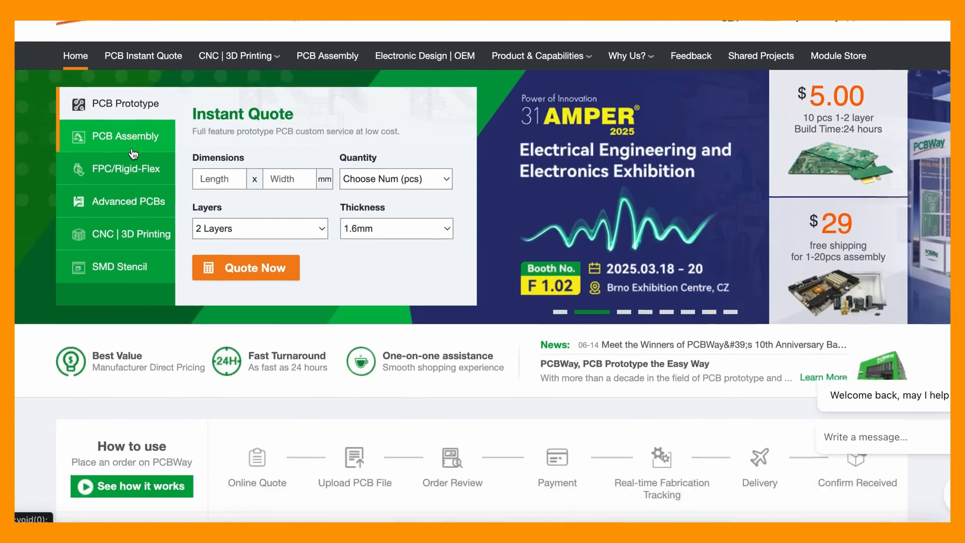
# Step: Scroll down through the PCBWay homepage sections before heading to the store
pyautogui.scroll(-3)
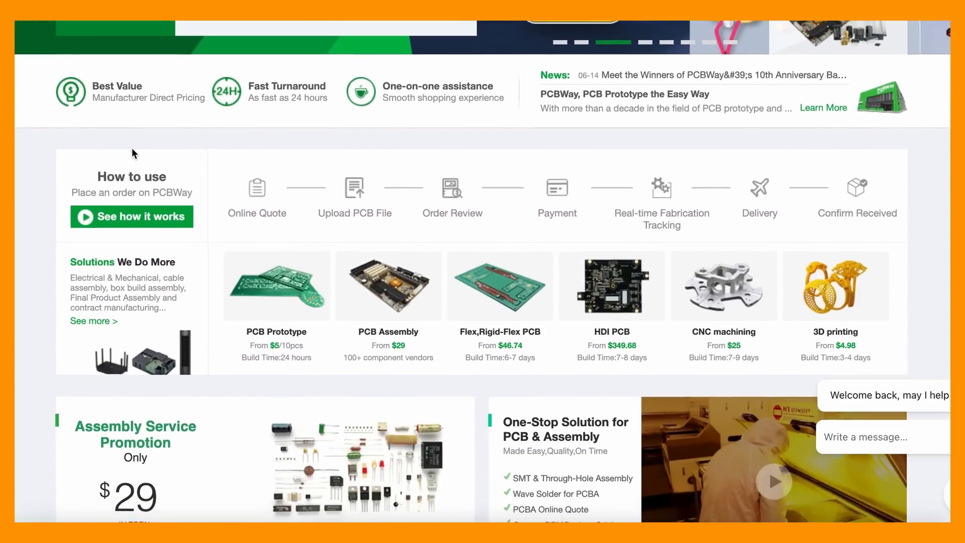
pyautogui.scroll(-3)
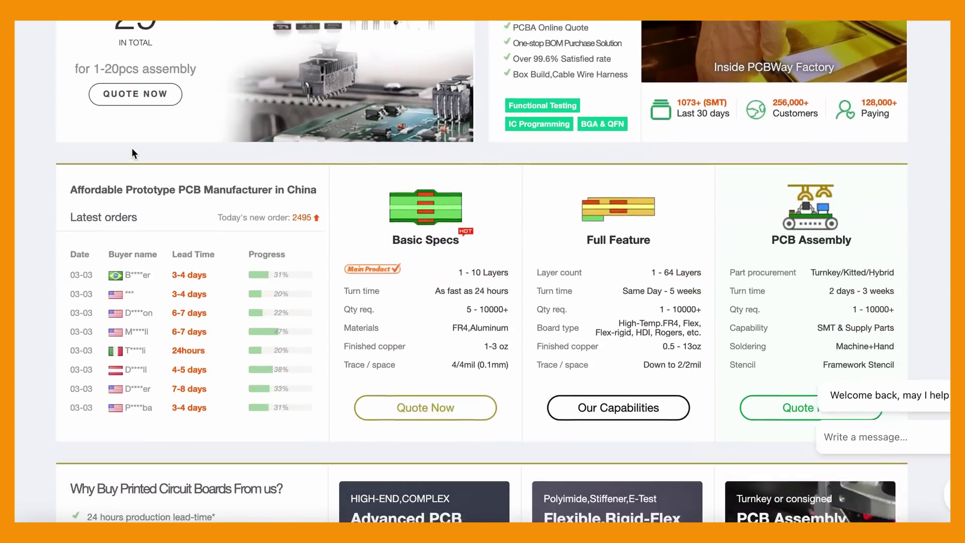
pyautogui.scroll(-3)
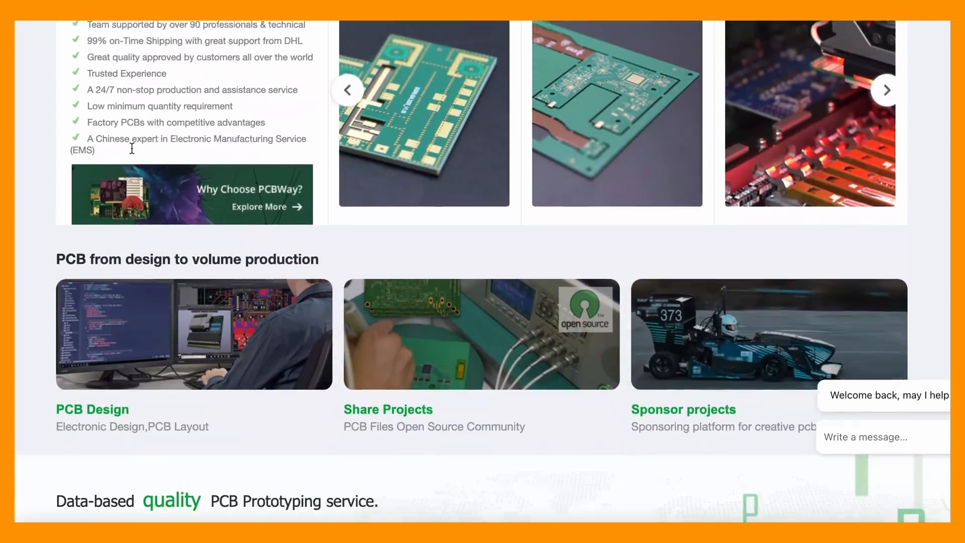
pyautogui.scroll(-3)
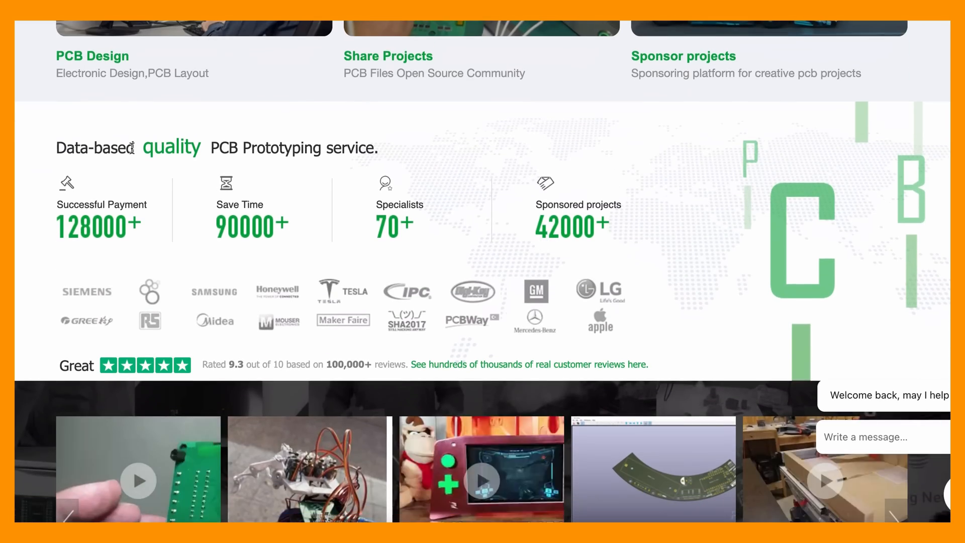
pyautogui.scroll(-3)
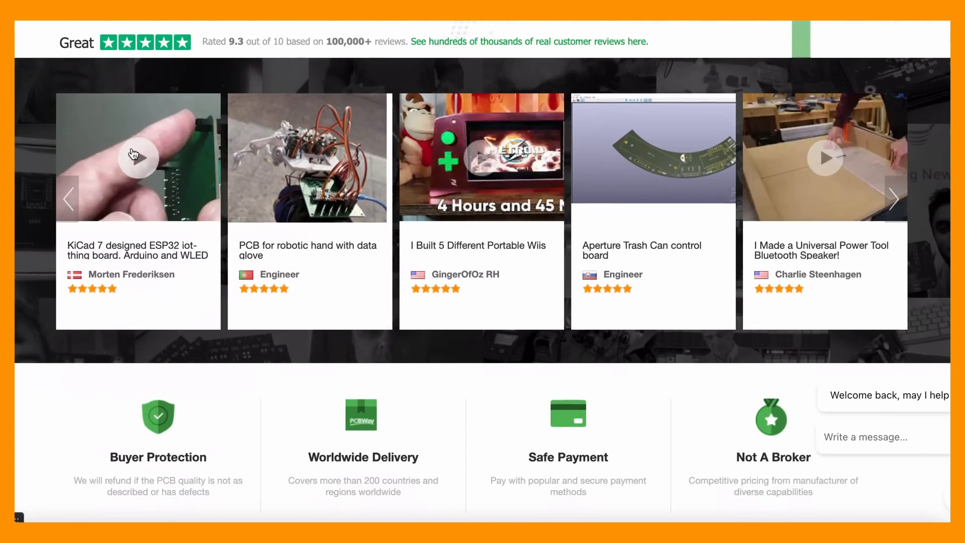
# Step: Browse the gift store past Featured Products, Newest and Mechanical Parts to the Weekly Specials banner
pyautogui.click(470, 79)
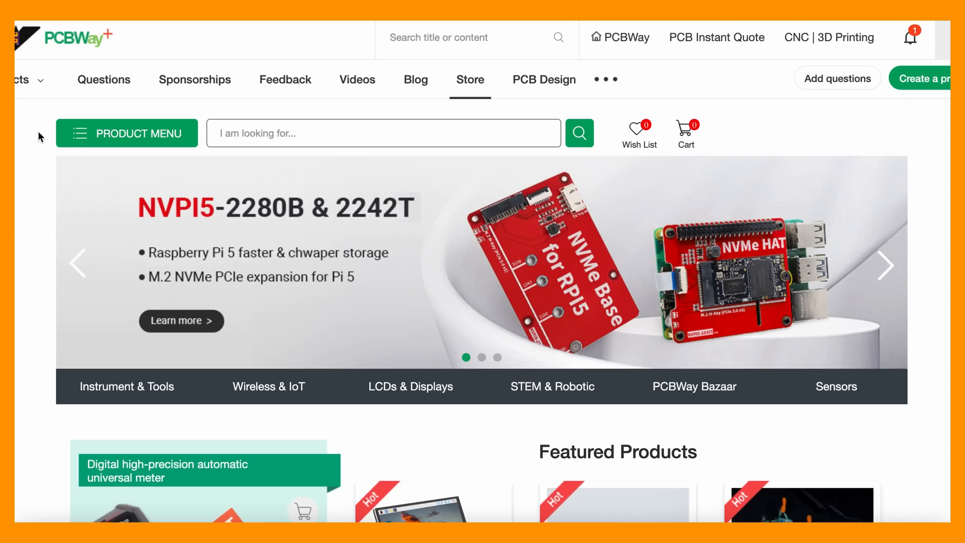
pyautogui.scroll(-3)
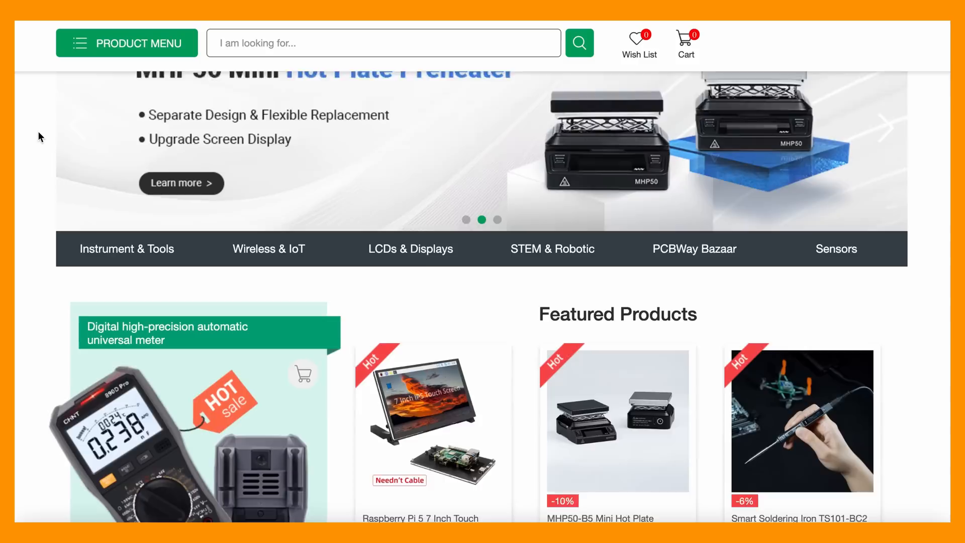
pyautogui.scroll(-3)
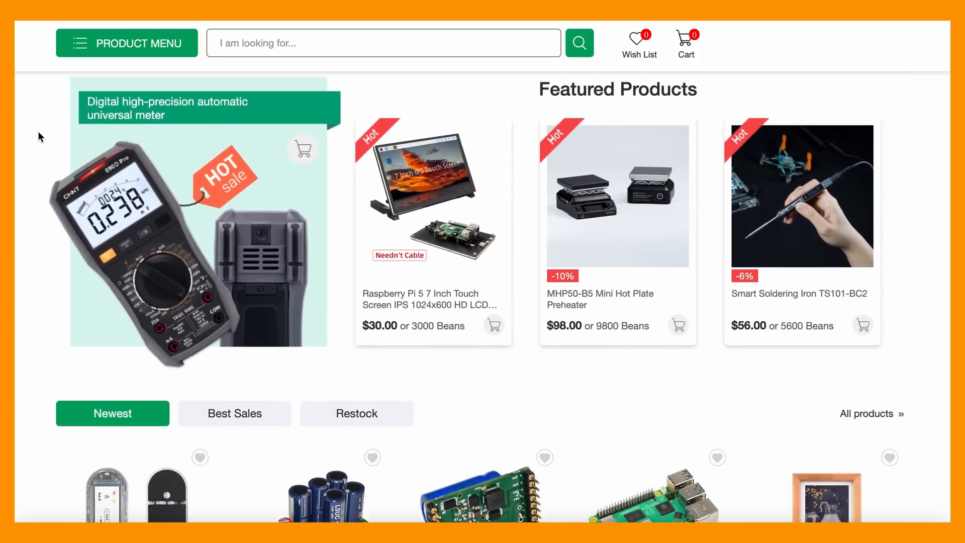
pyautogui.scroll(-3)
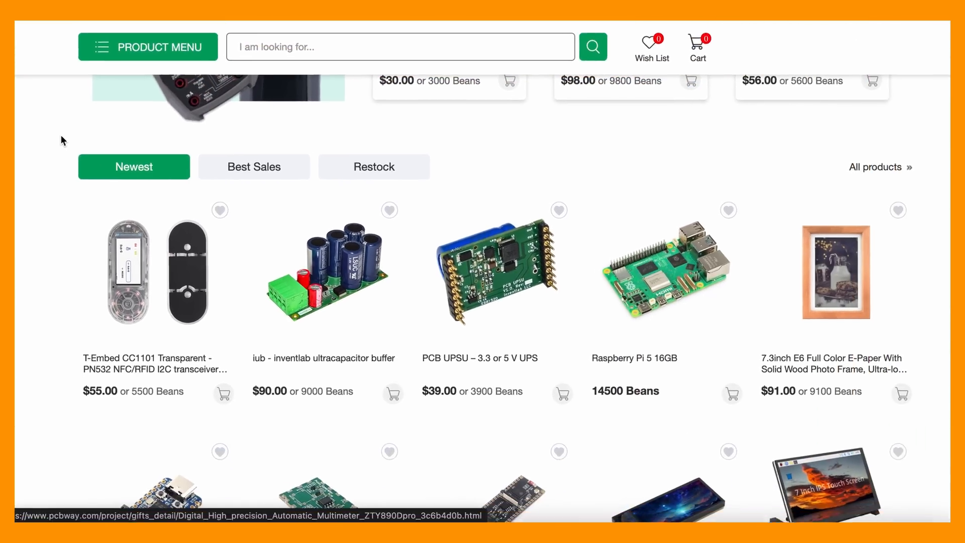
pyautogui.scroll(-3)
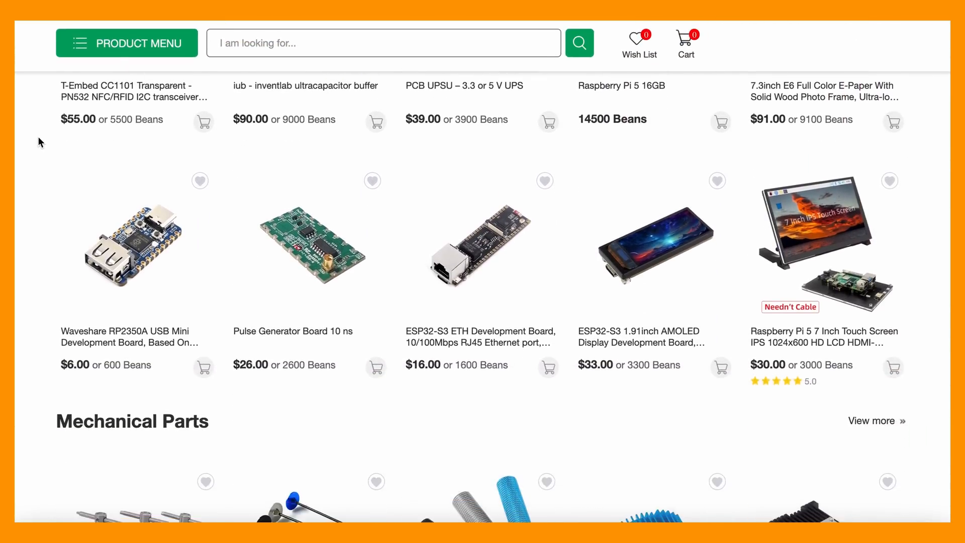
pyautogui.scroll(-3)
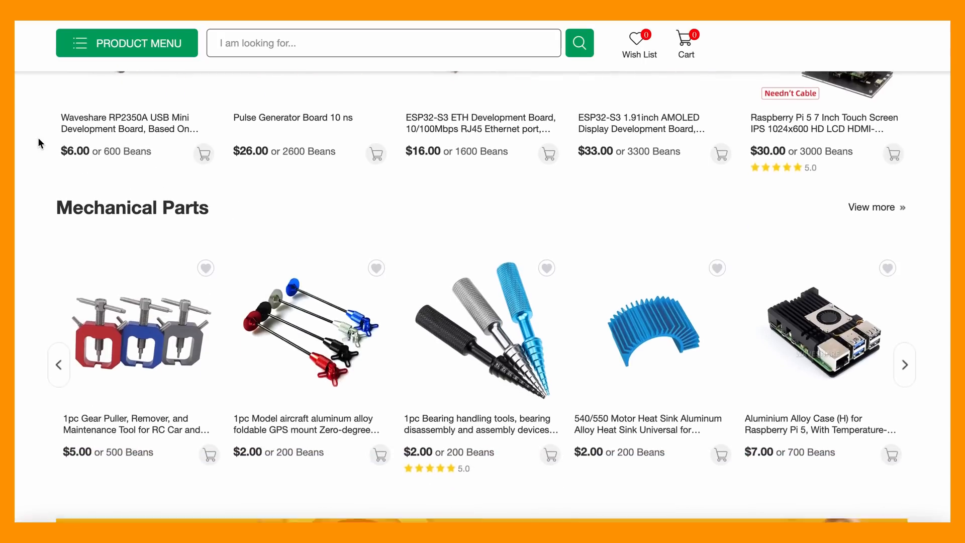
pyautogui.scroll(-3)
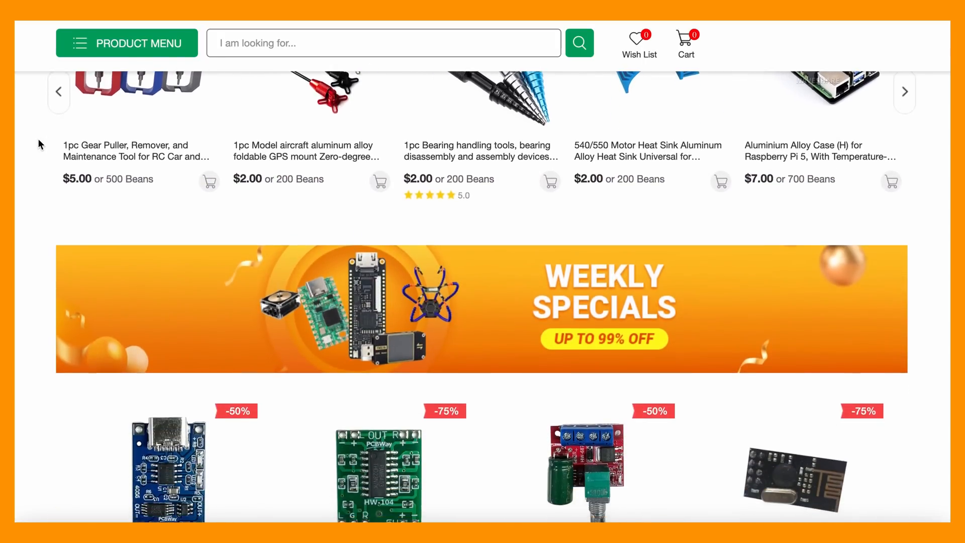